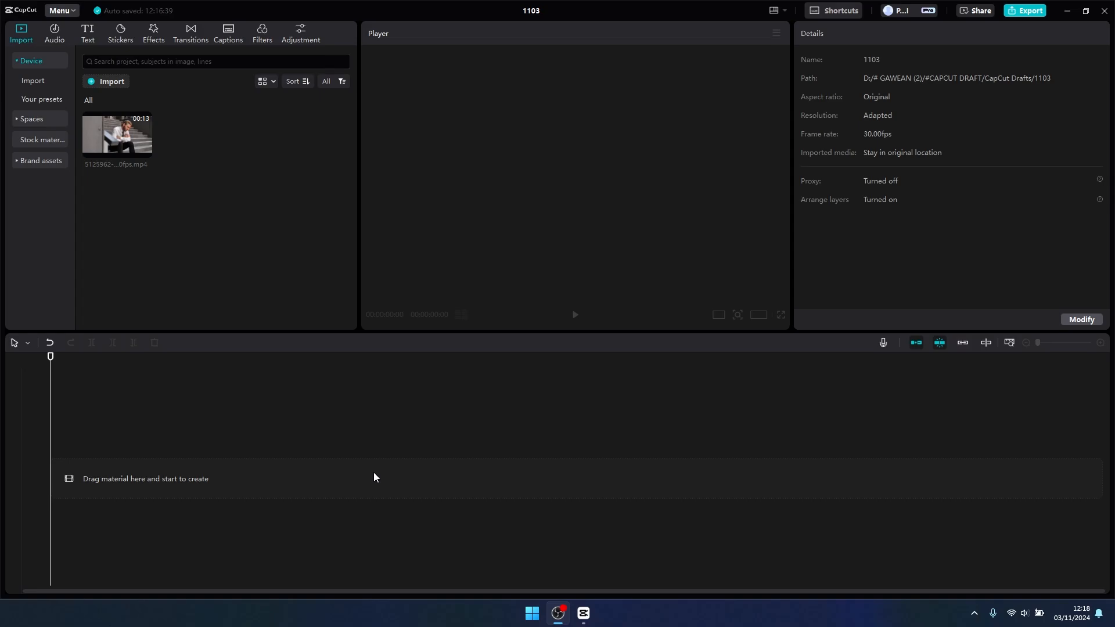
mouse_move(371, 473)
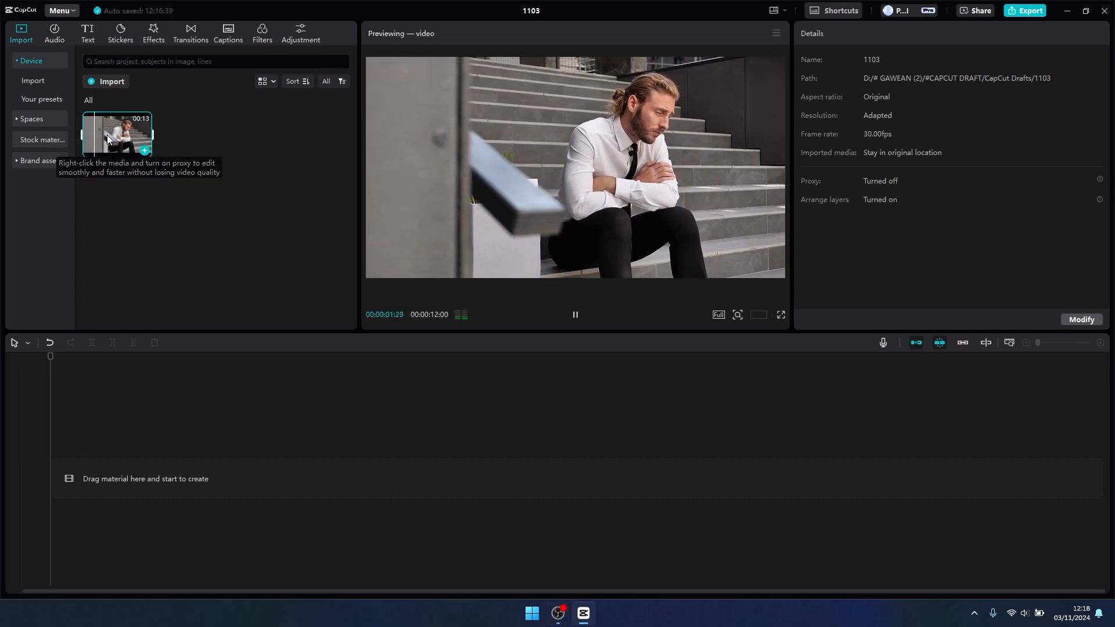
Place the man-on-stairs stock clip on the timeline and trim it from about seven seconds to just under six
left_click_drag(117, 136, 180, 345)
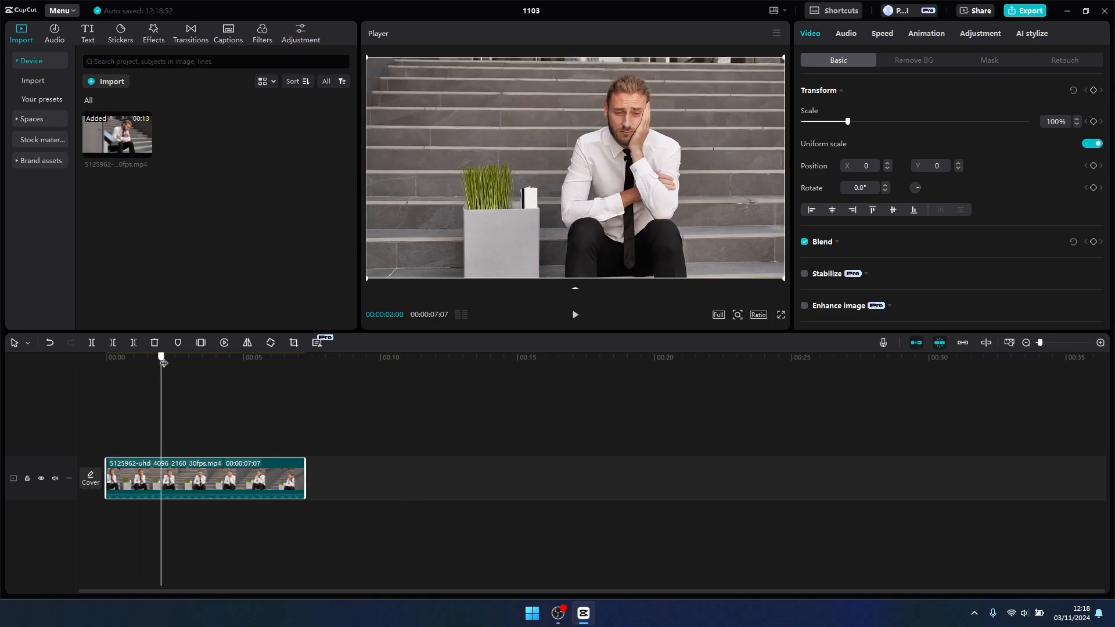
left_click_drag(160, 356, 272, 355)
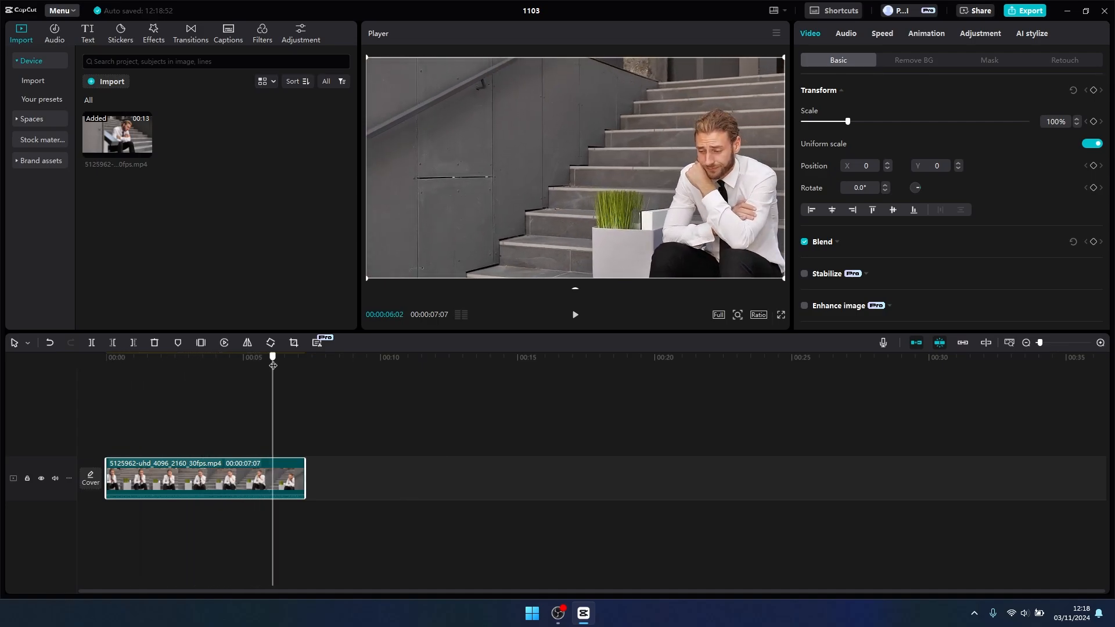
left_click_drag(272, 356, 266, 355)
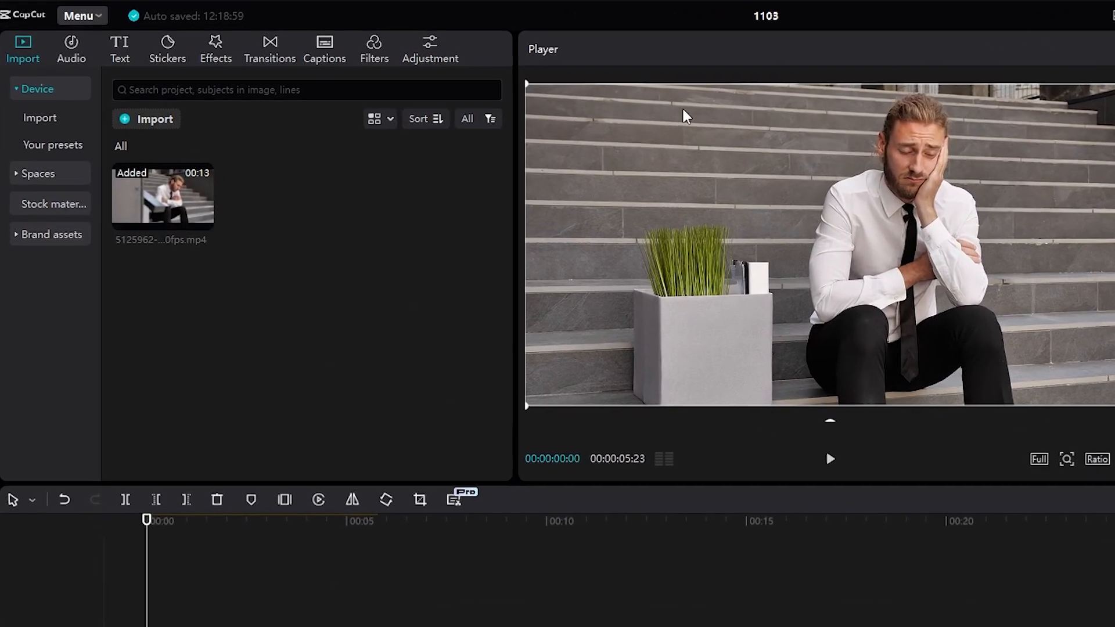
Add a Default text layer and drag it to the upper left, above the grass pot
left_click(119, 48)
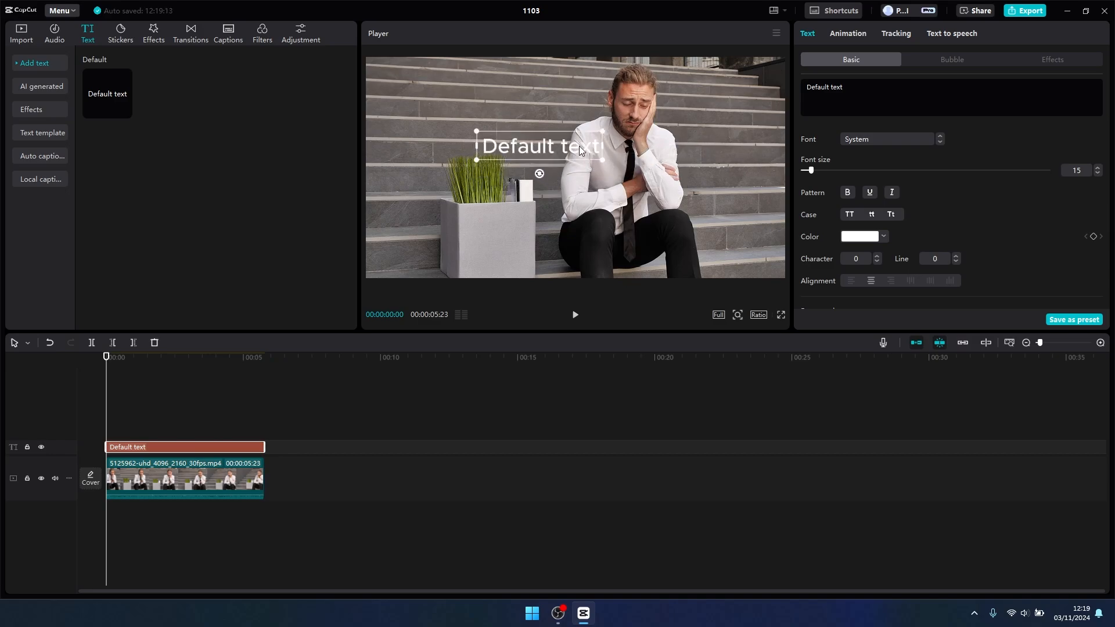
left_click_drag(539, 146, 476, 121)
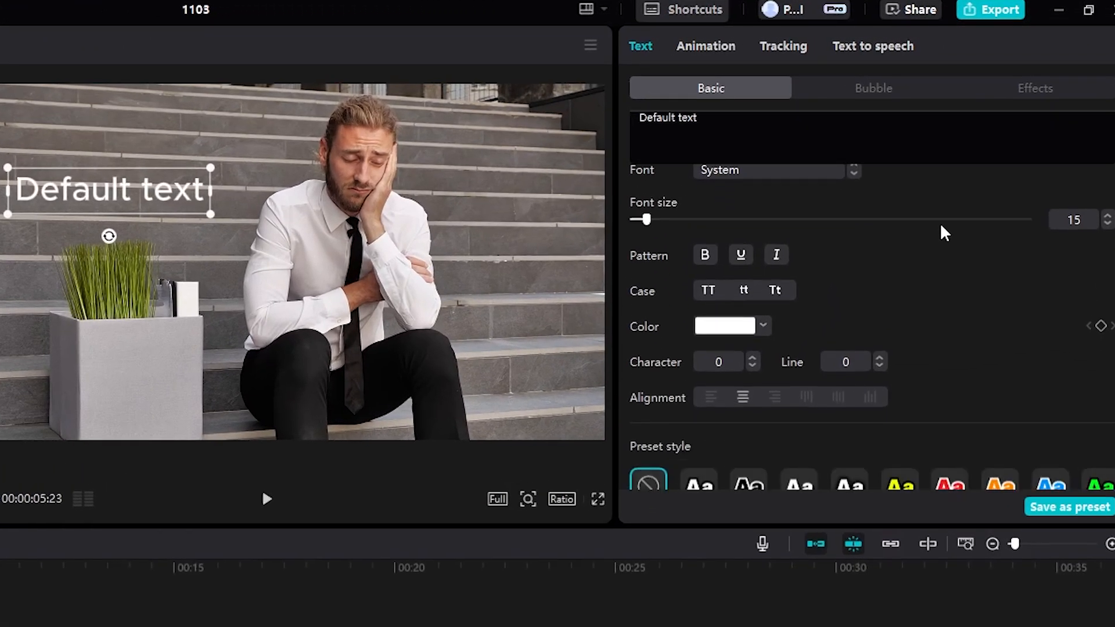
Apply the white-lettering-on-black-box preset style to the title
scroll("down", 3)
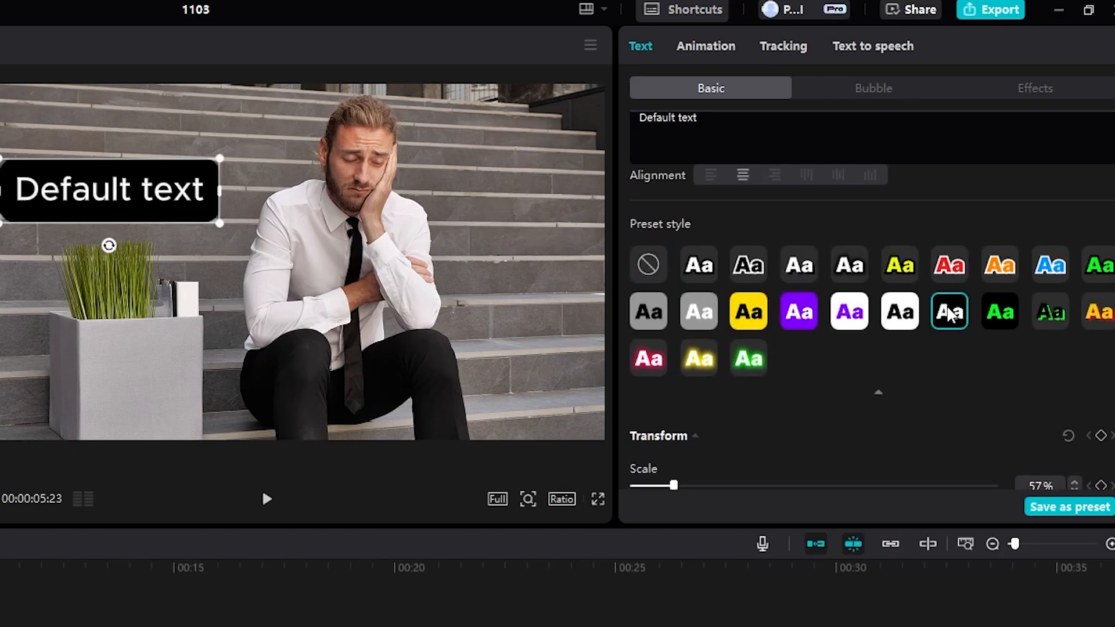
left_click(949, 264)
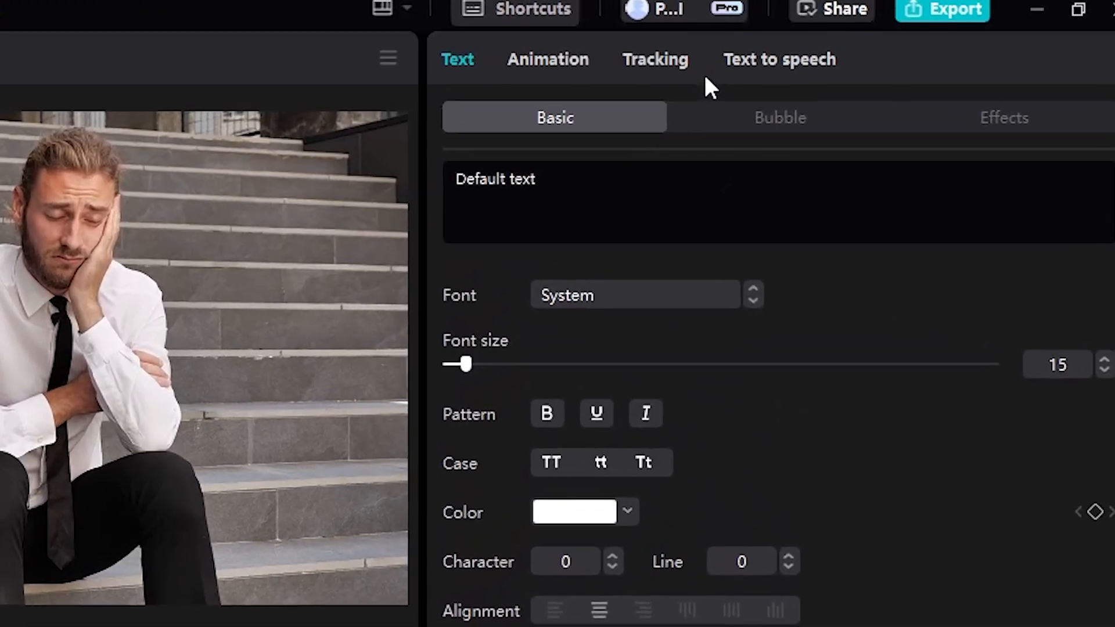
Choose Motion tracking for the title and start tracking the grass pot
left_click(653, 60)
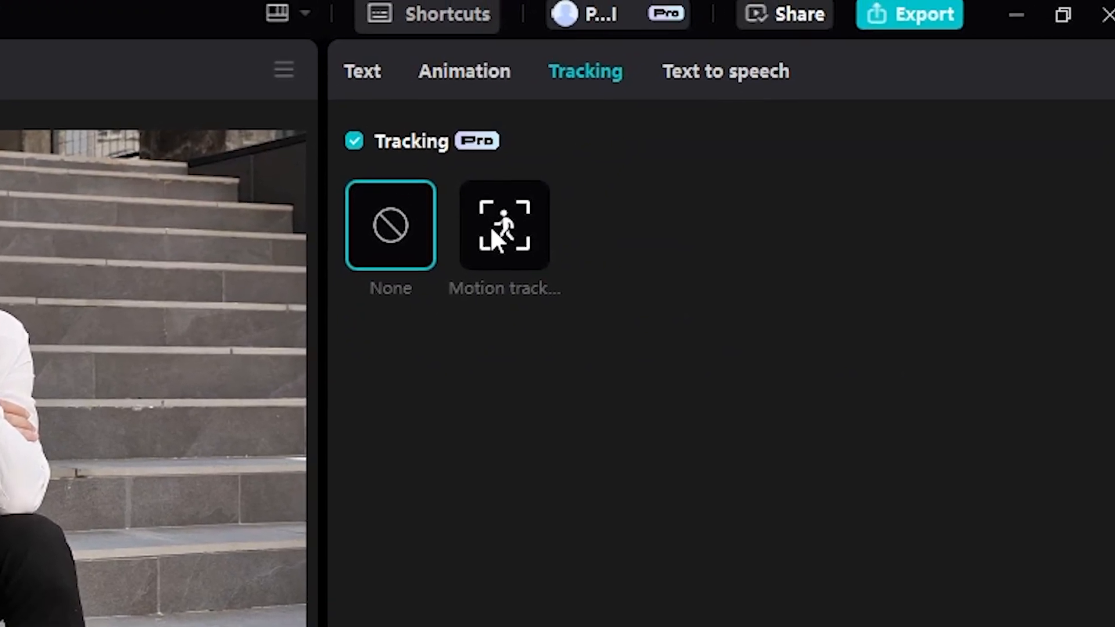
left_click(504, 225)
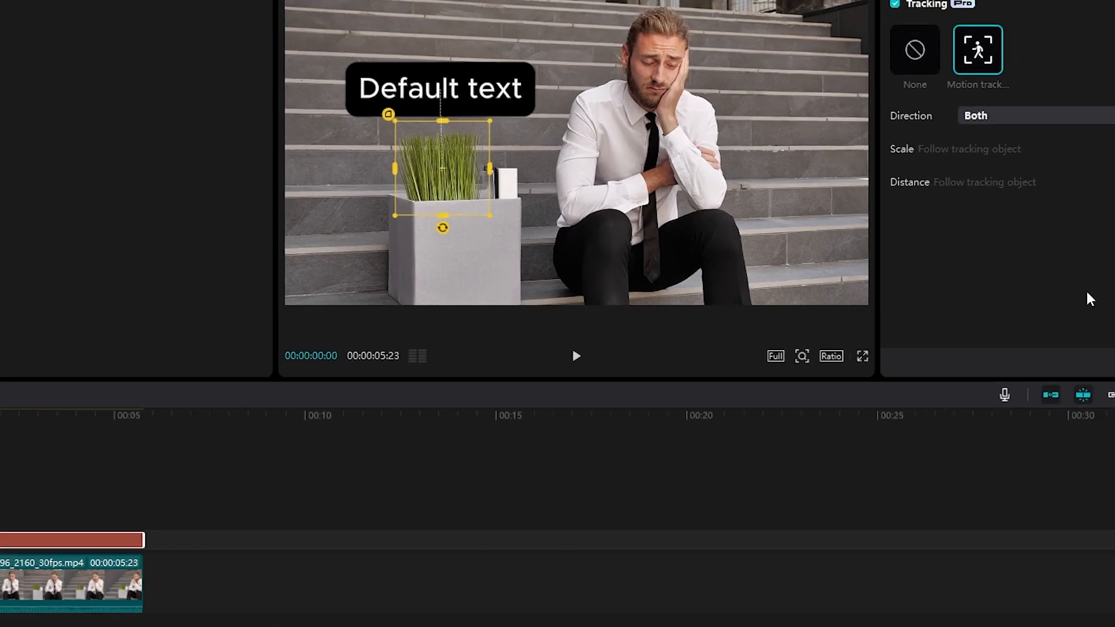
left_click(1080, 320)
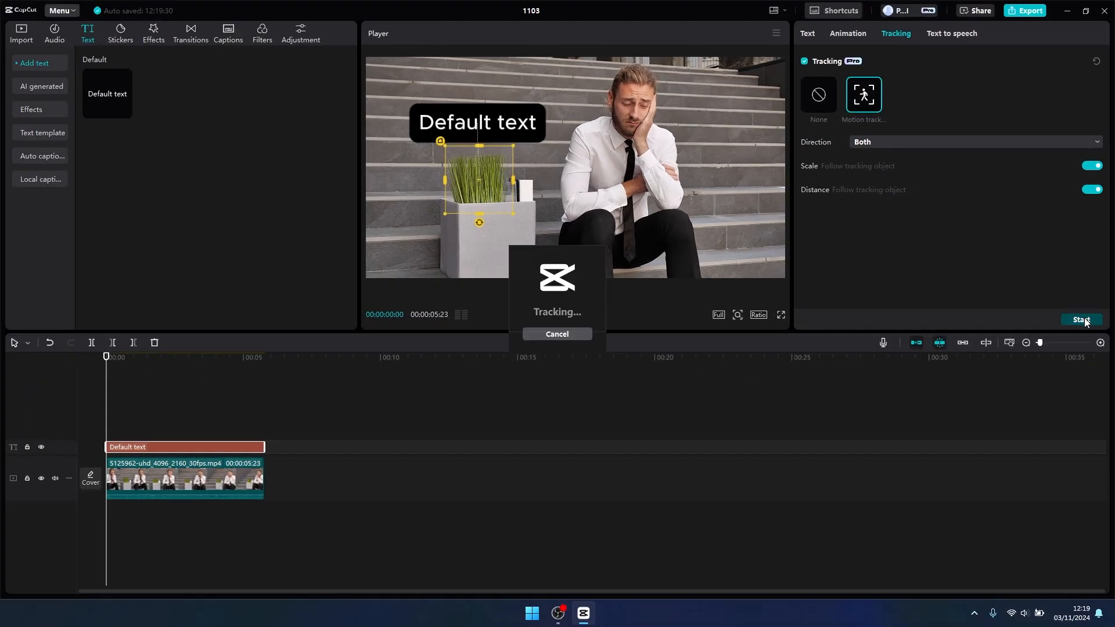
Let motion tracking run until the 'Tracking completed' notice appears
left_click(1081, 319)
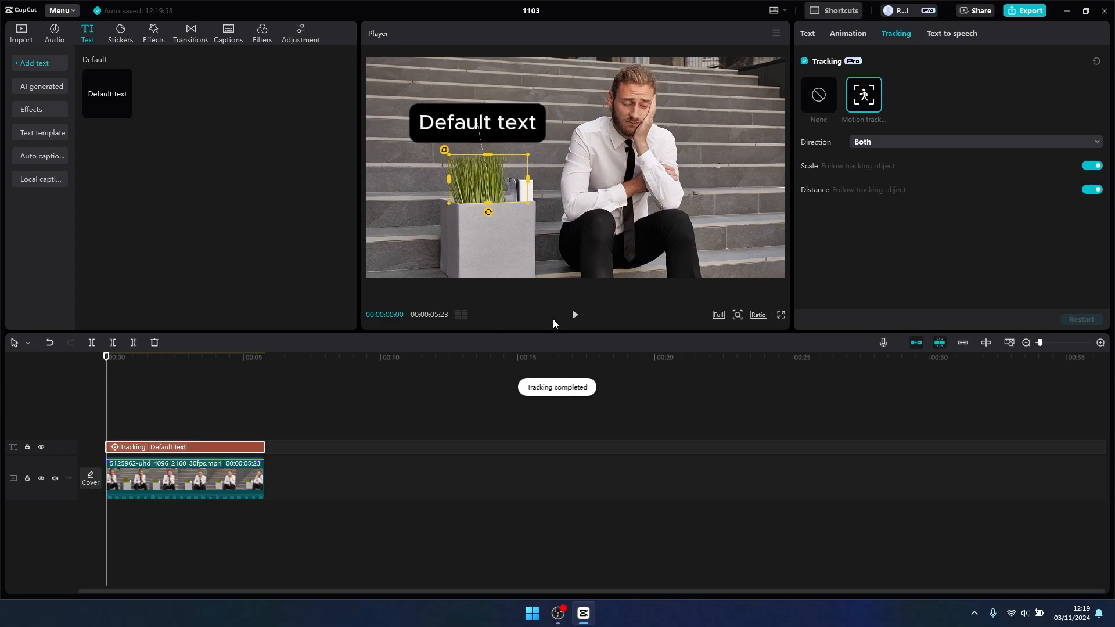
left_click(574, 315)
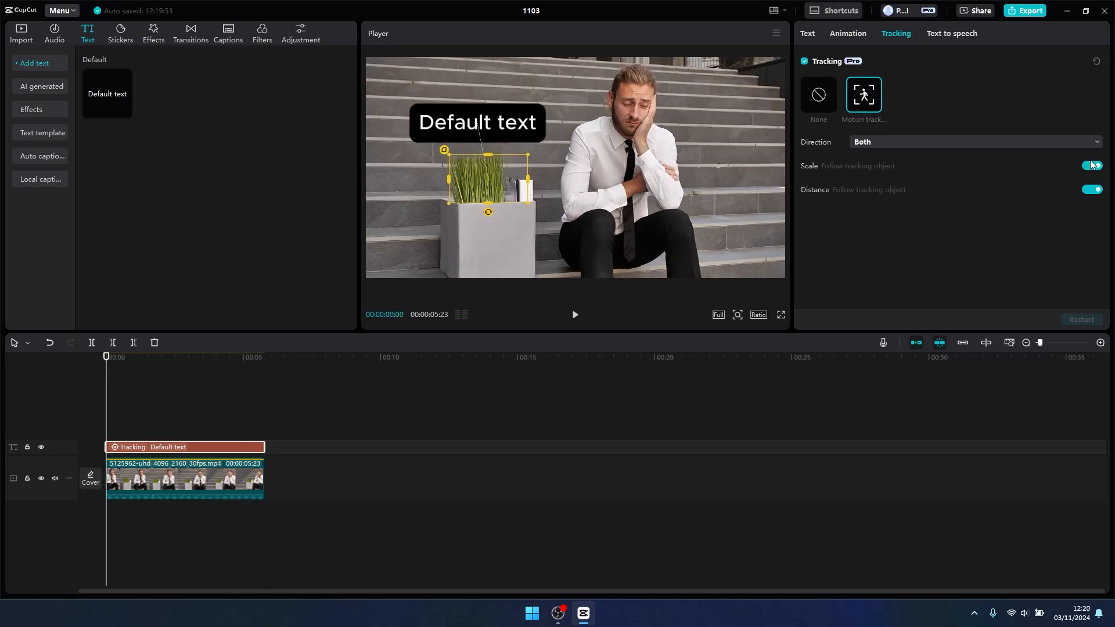
Turn off Scale, keep Direction set to Both, and restart tracking on the grass pot
left_click(1093, 165)
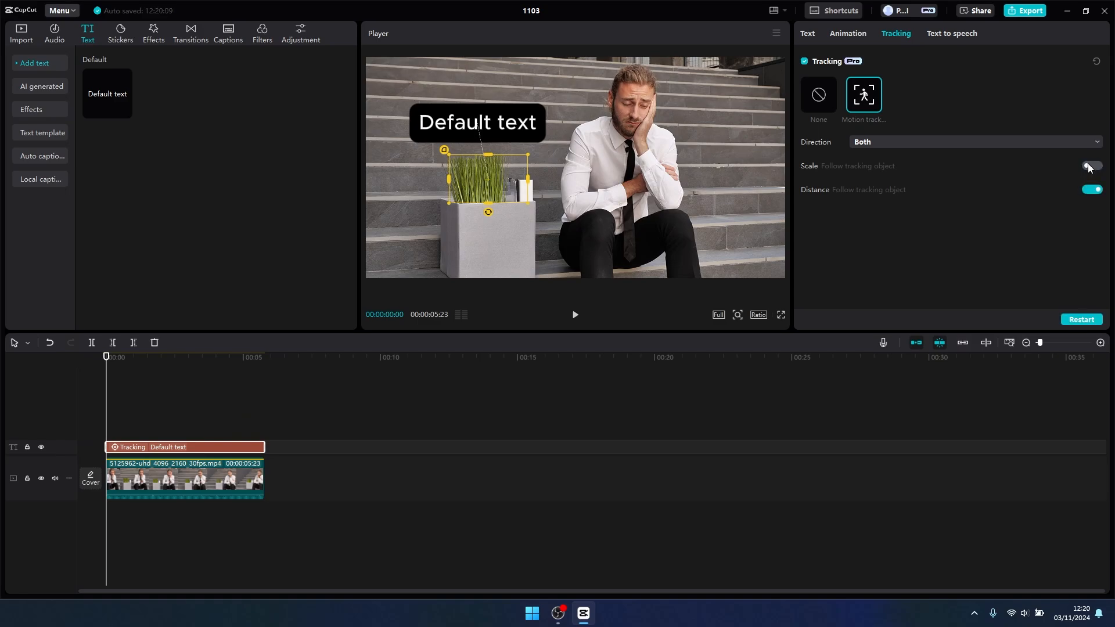
left_click(975, 142)
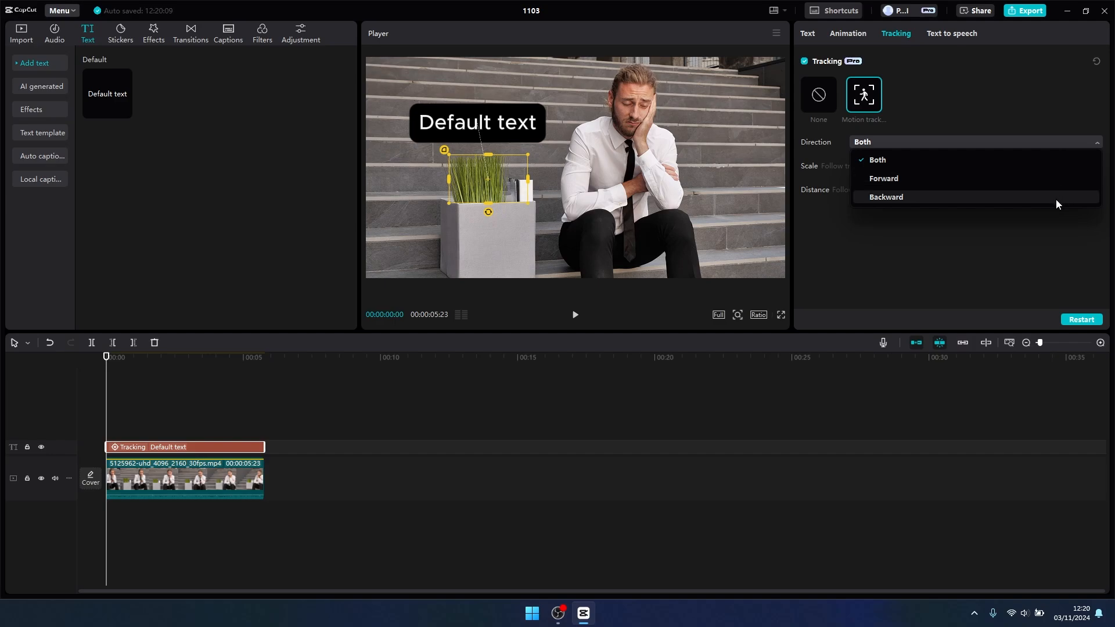
left_click(877, 159)
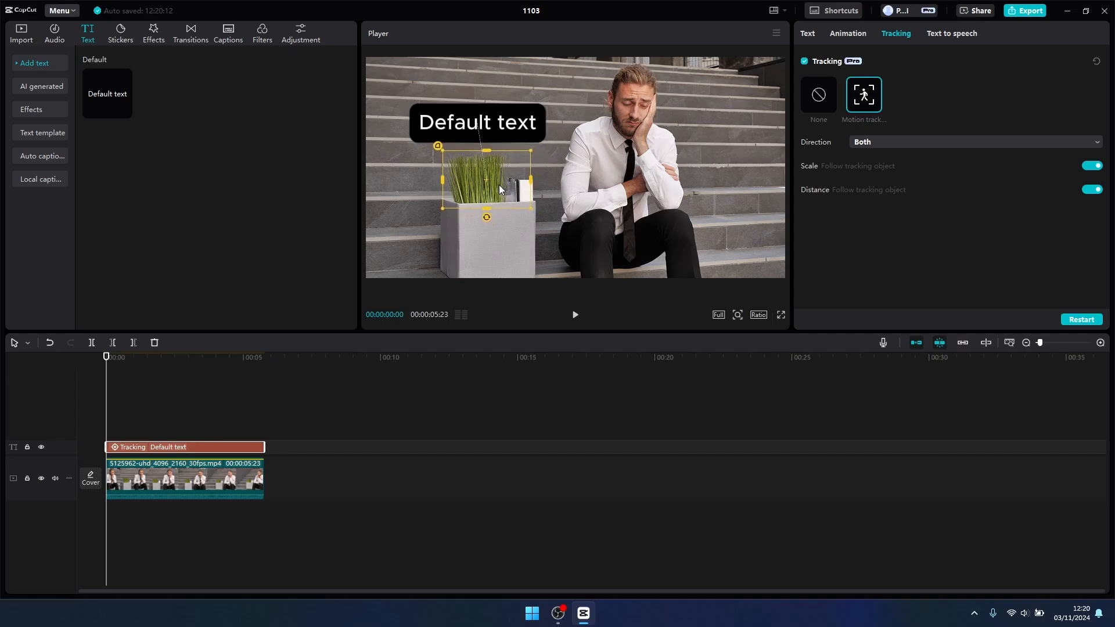
left_click(864, 94)
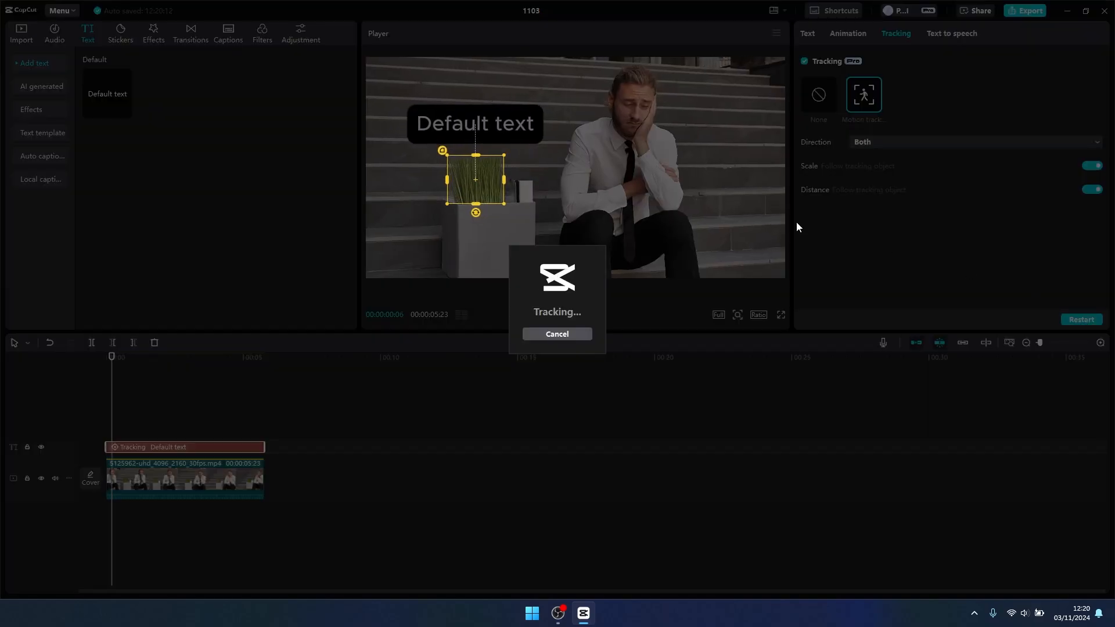